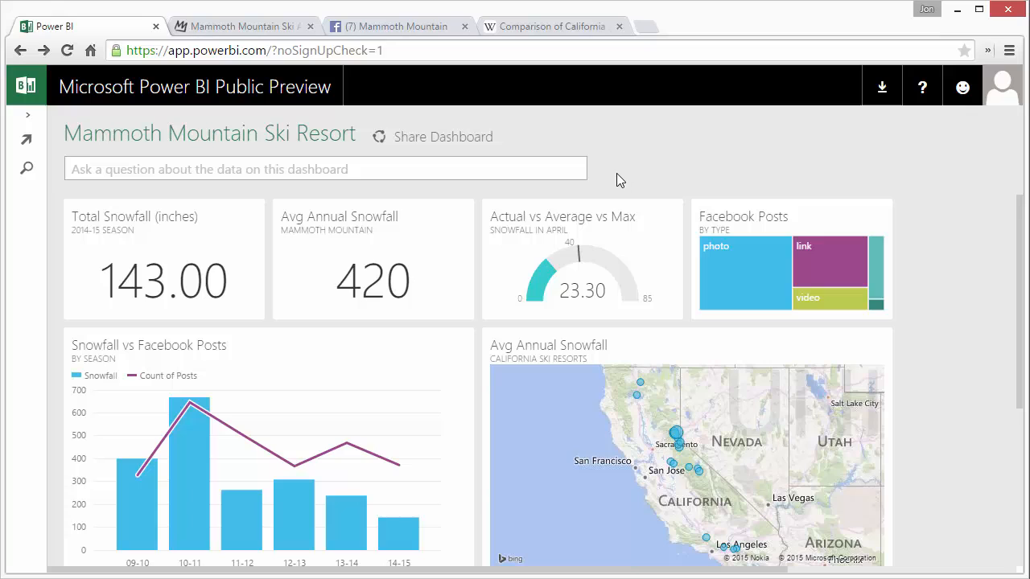
mouse_move(485, 195)
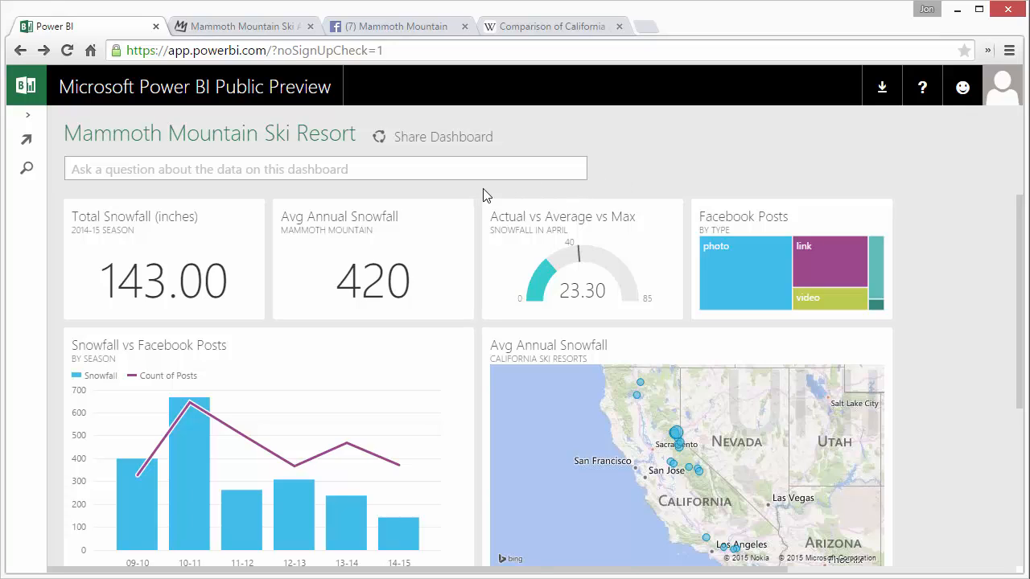
mouse_move(472, 195)
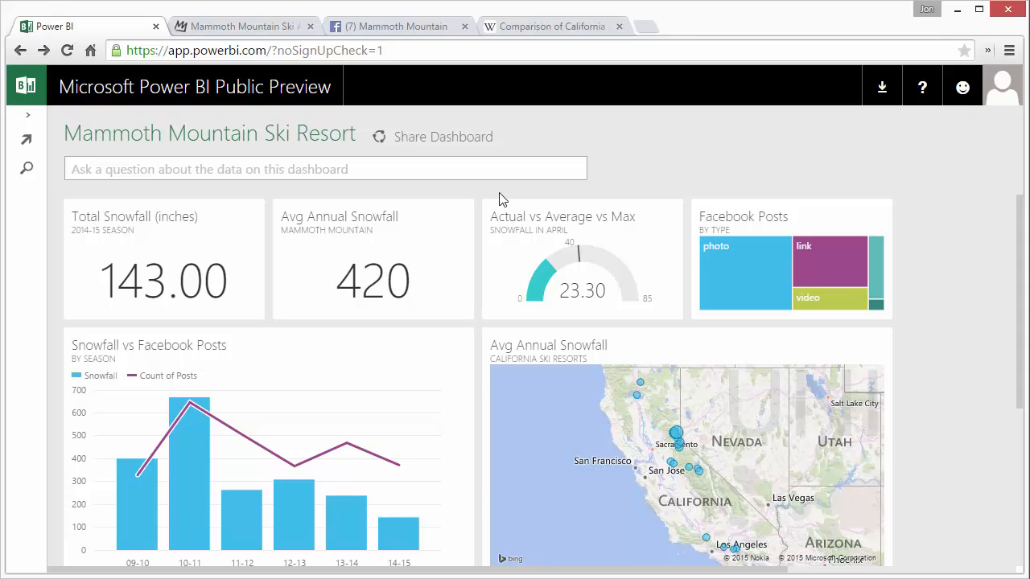
mouse_move(483, 197)
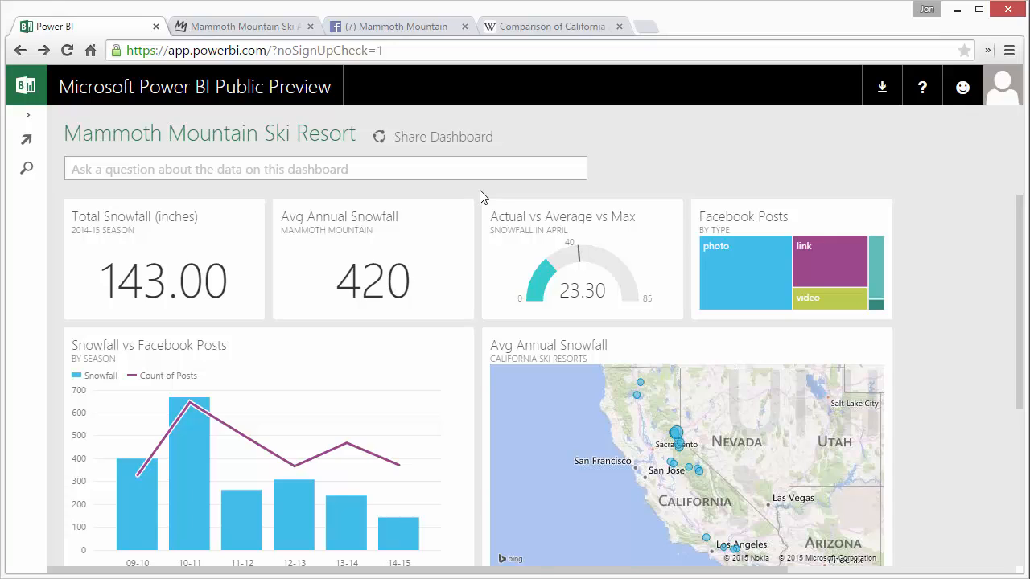
mouse_move(480, 193)
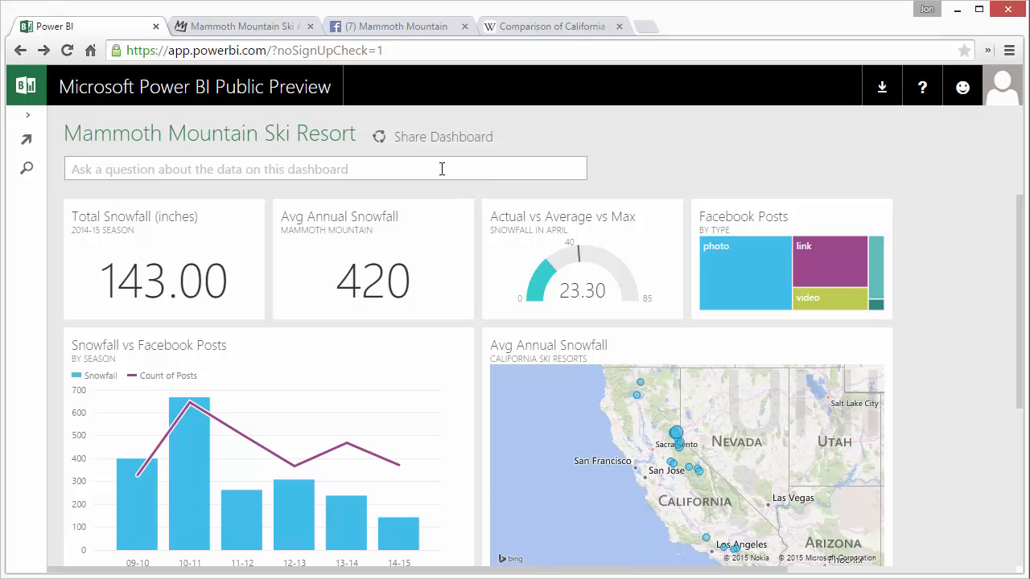
mouse_move(402, 199)
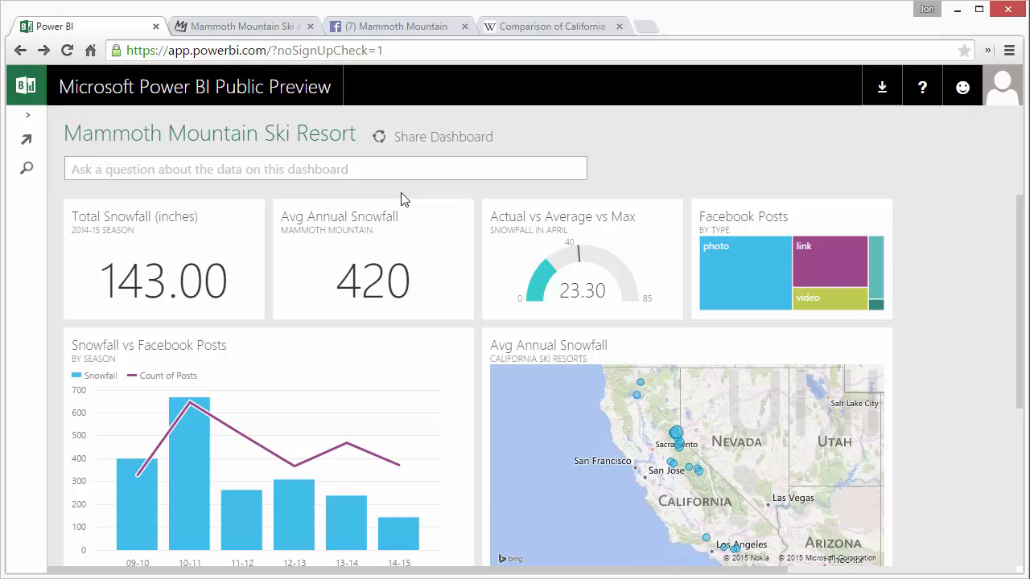
mouse_move(273, 146)
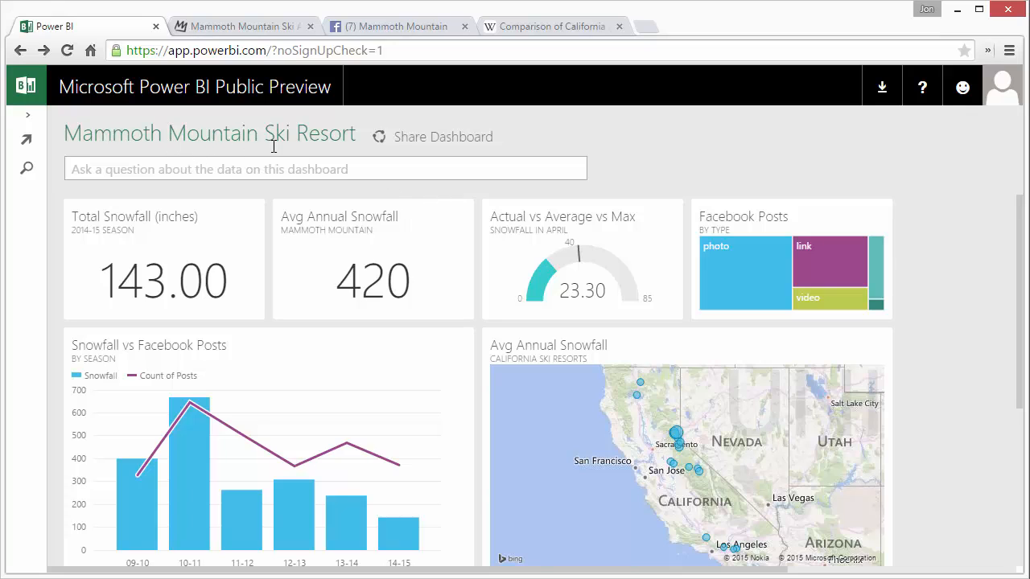
mouse_move(281, 199)
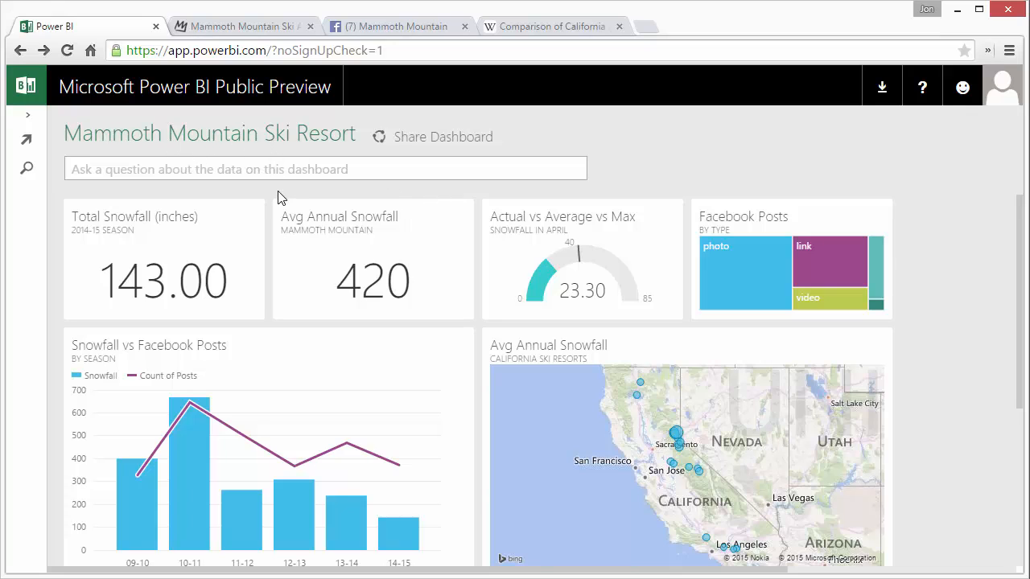
mouse_move(305, 200)
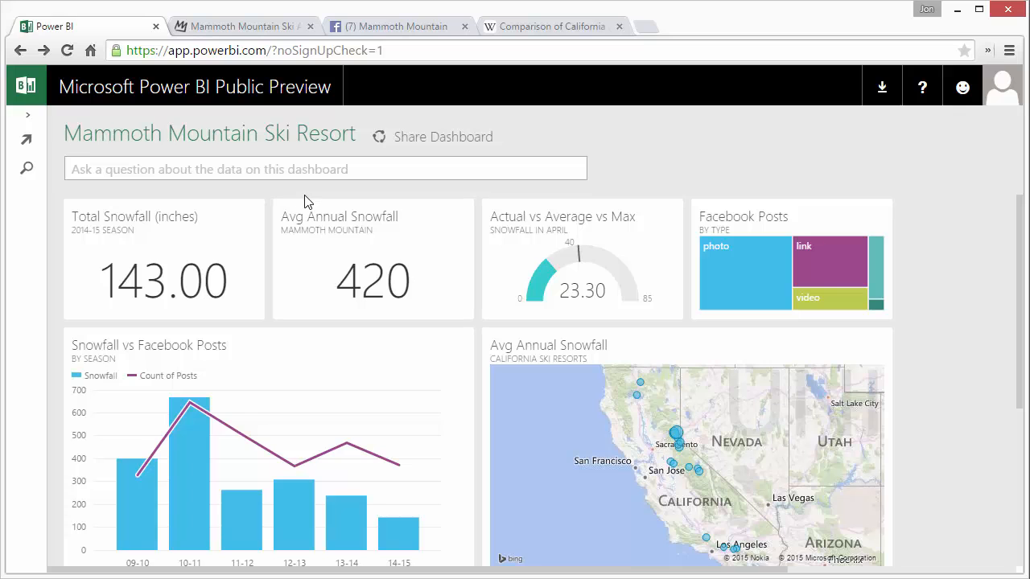
mouse_move(267, 32)
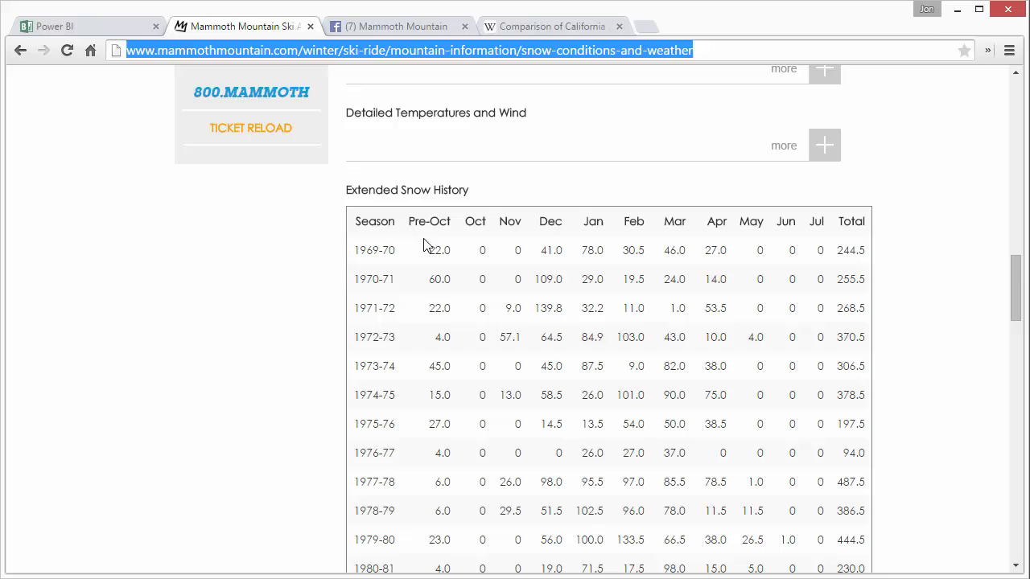
Switch to the Facebook tab and scroll through the Mammoth Mountain timeline posts
click(394, 26)
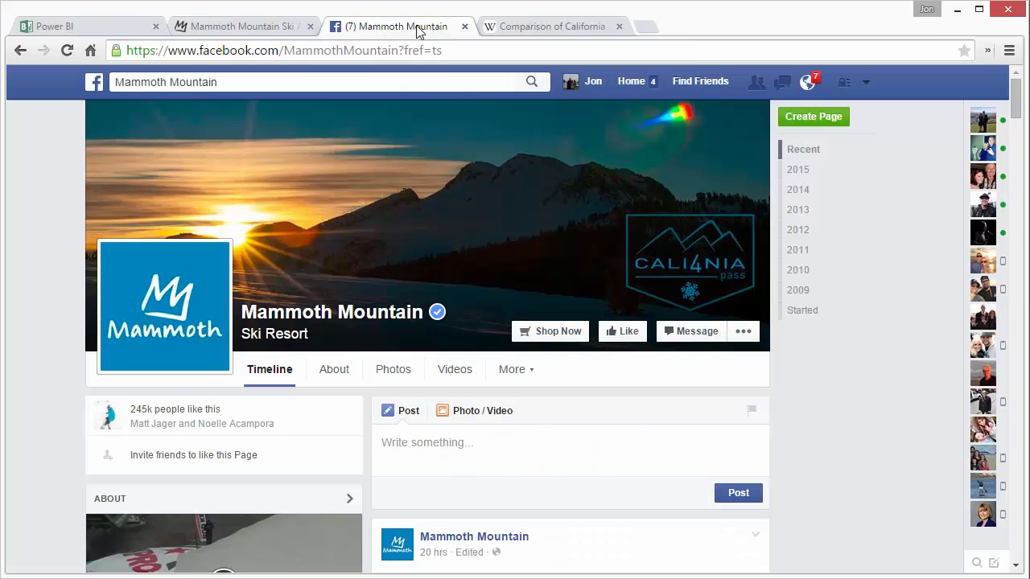
mouse_move(384, 148)
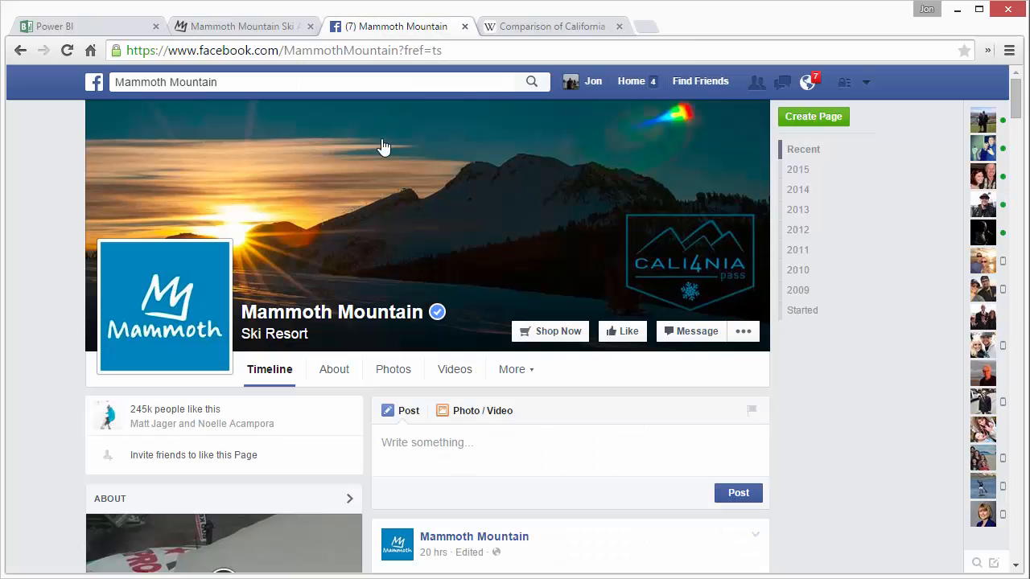
scroll(down, 3)
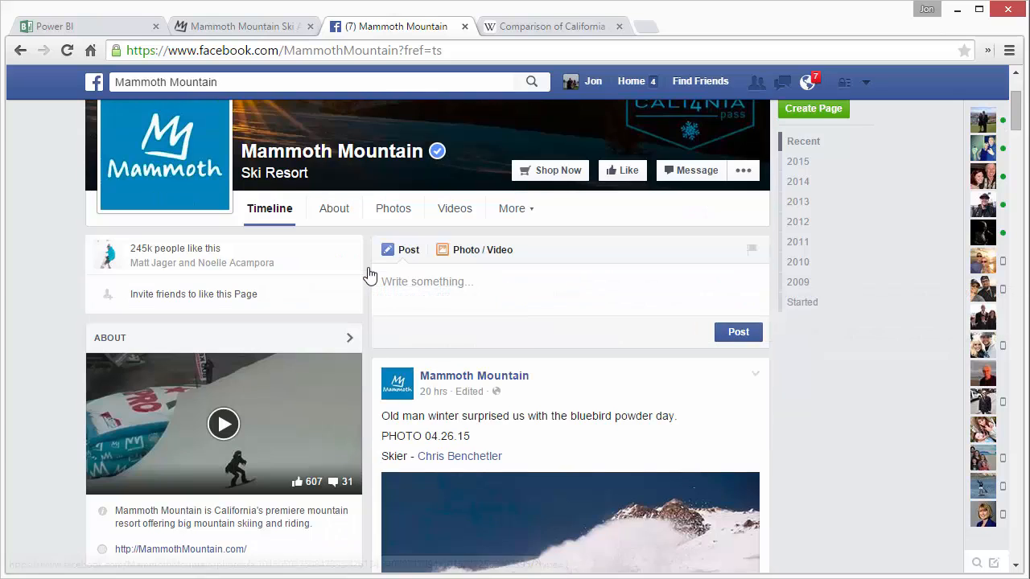
scroll(up, 3)
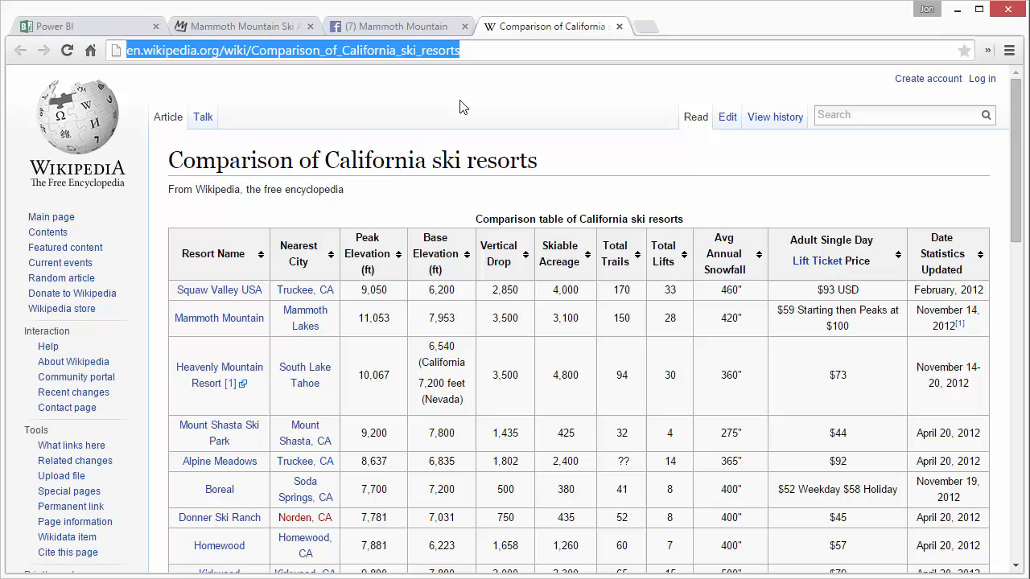
mouse_move(305, 254)
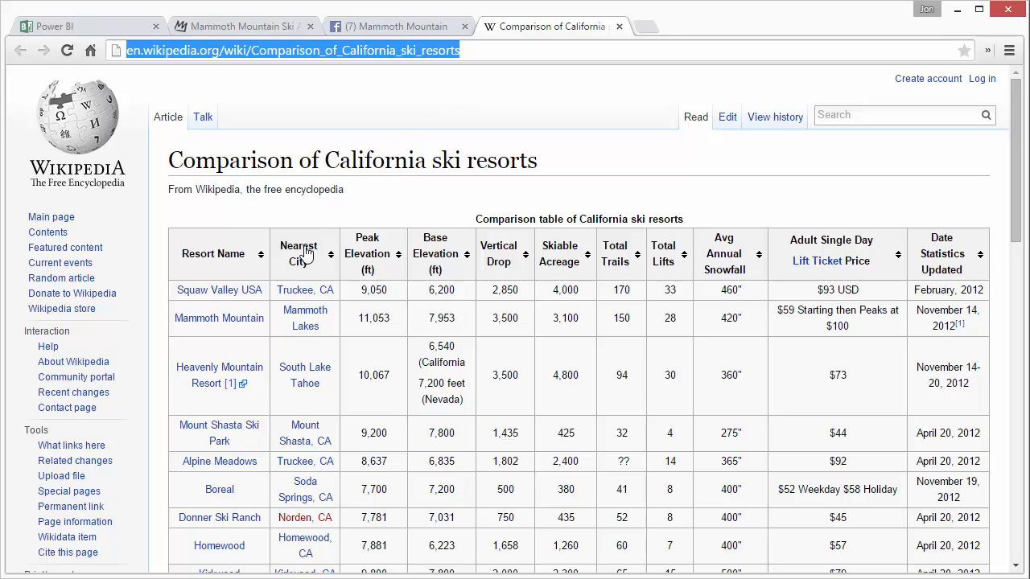
mouse_move(361, 347)
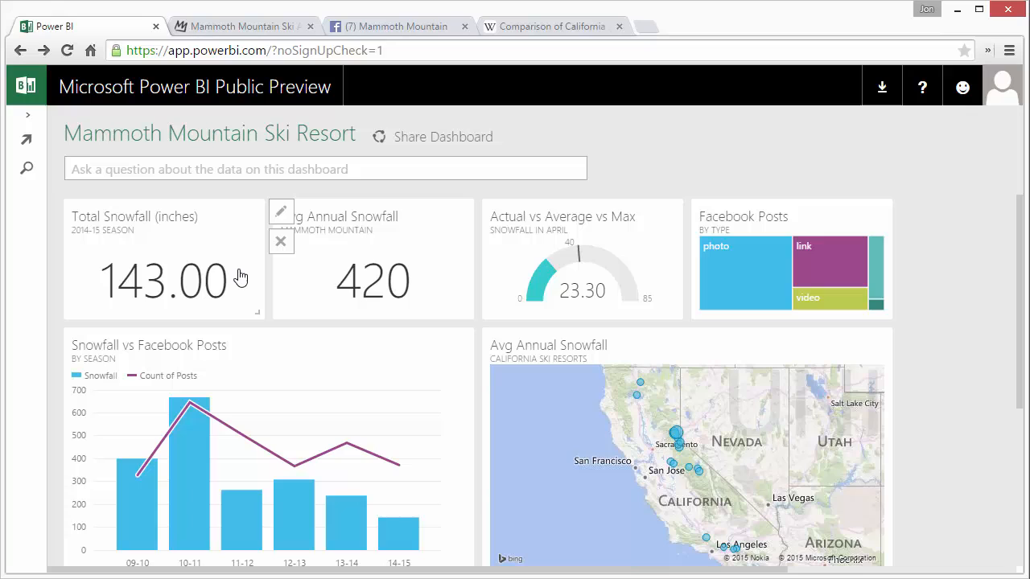
mouse_move(248, 320)
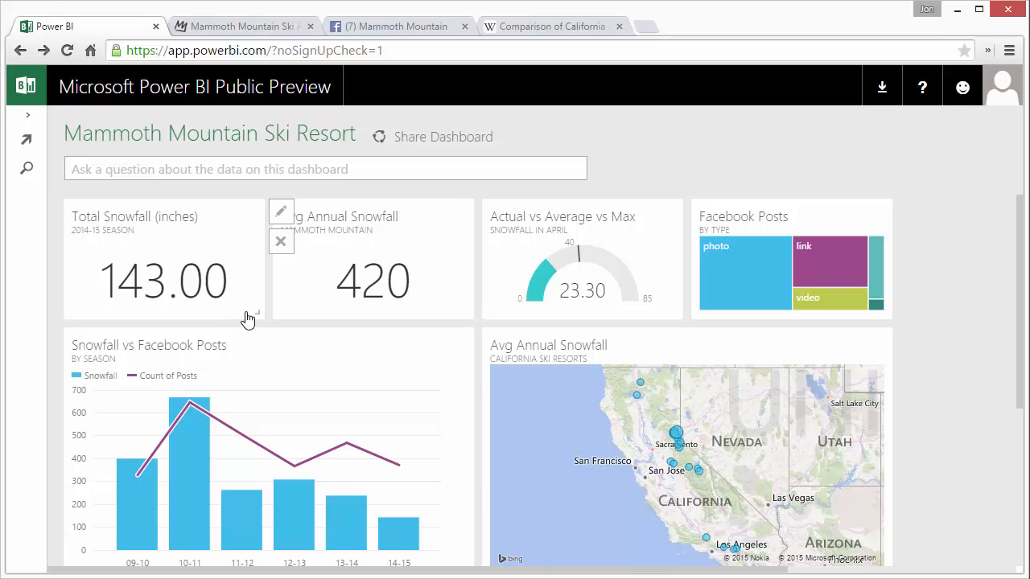
mouse_move(292, 344)
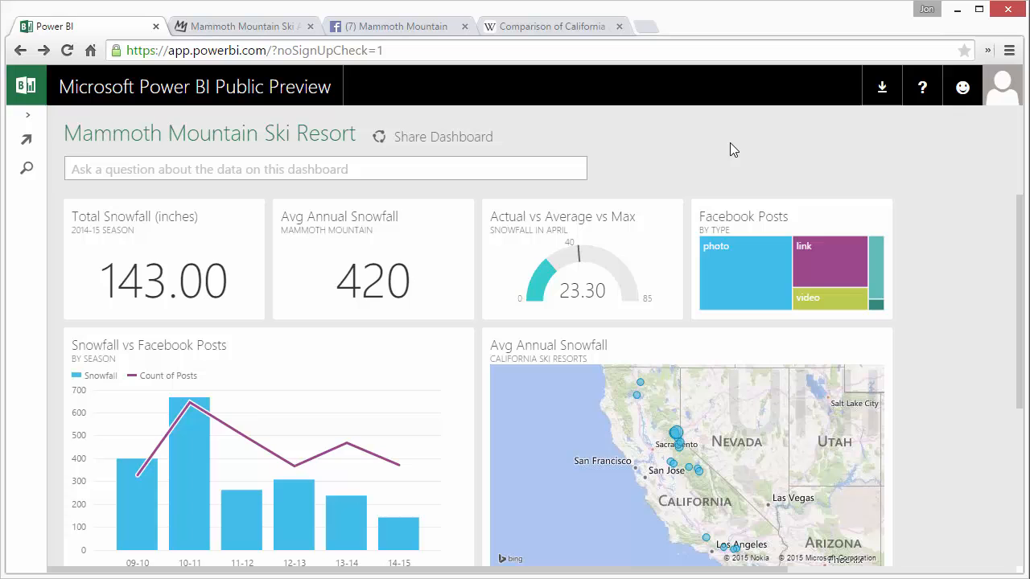
mouse_move(482, 281)
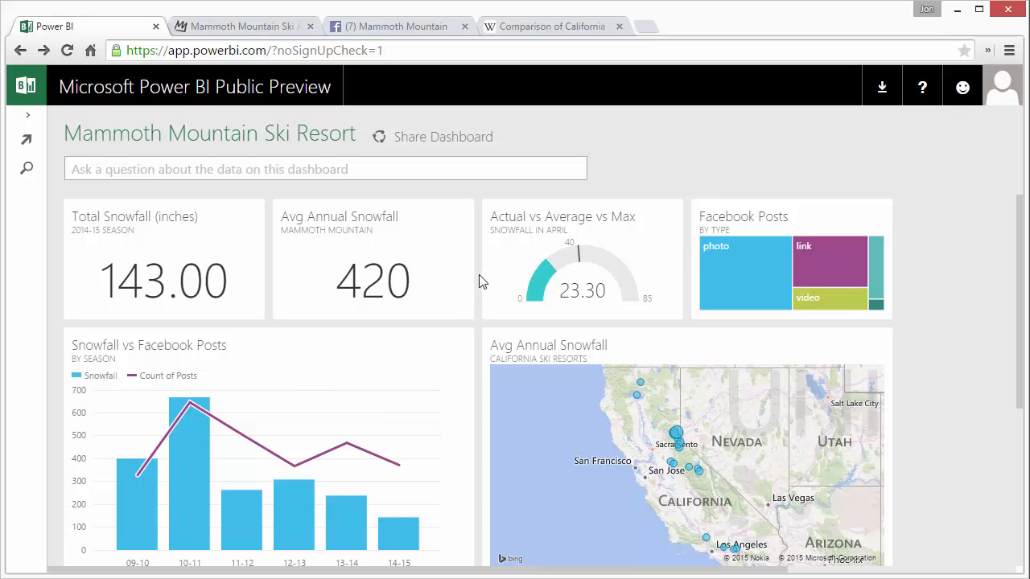
Scroll down to the lower dashboard tiles and back up
scroll(down, 3)
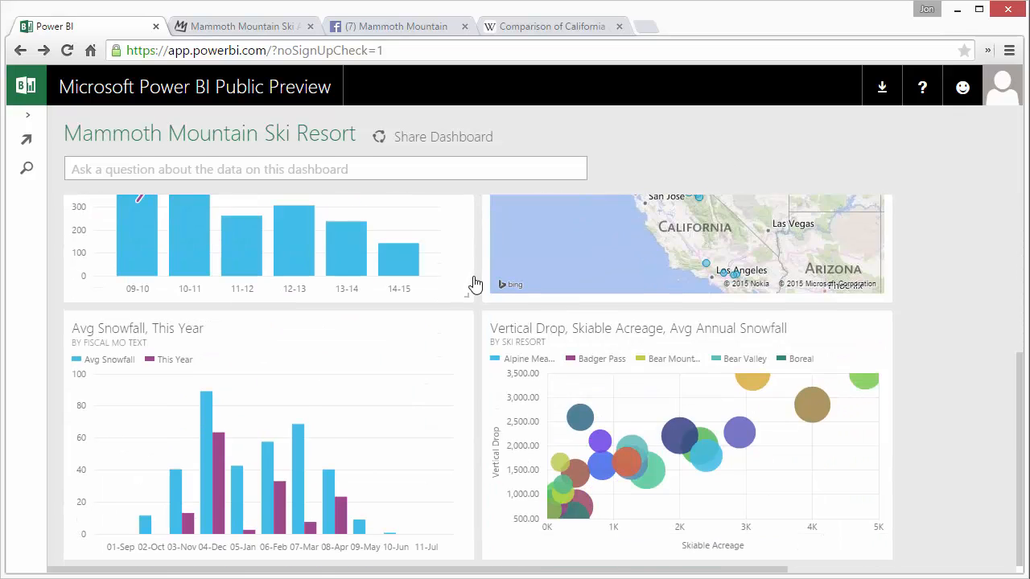
mouse_move(395, 372)
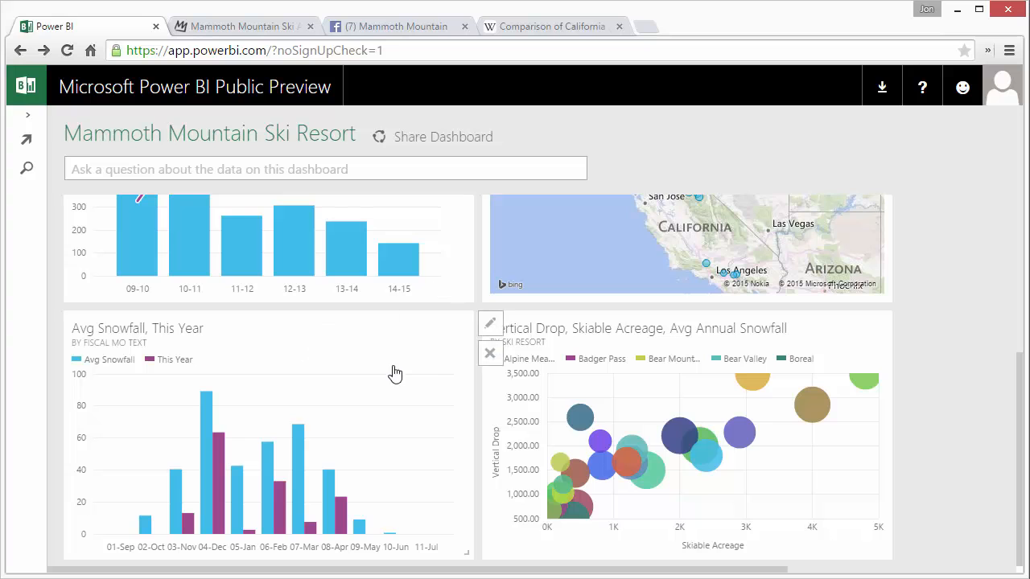
scroll(up, 3)
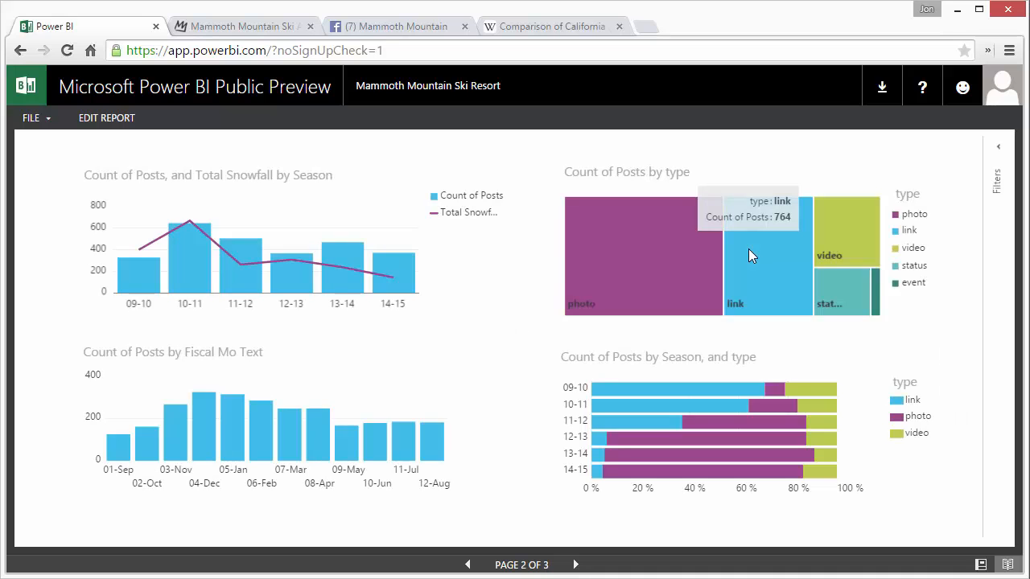
mouse_move(521, 312)
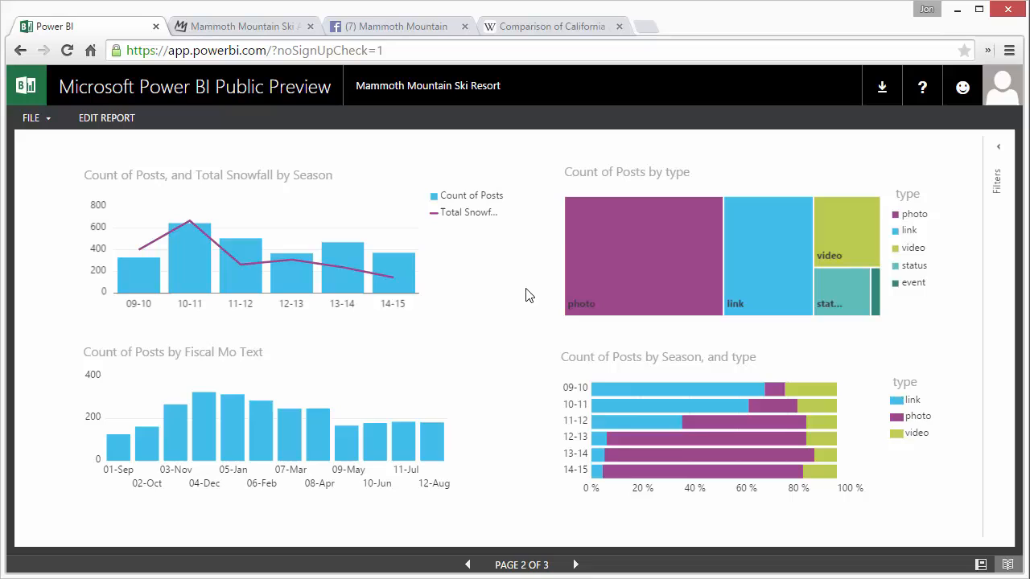
mouse_move(619, 224)
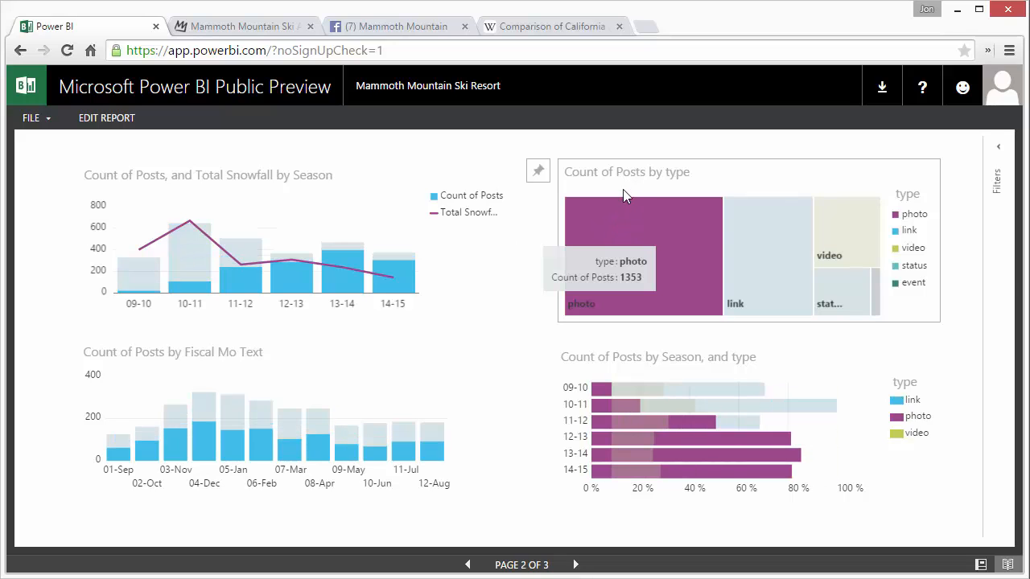
mouse_move(552, 227)
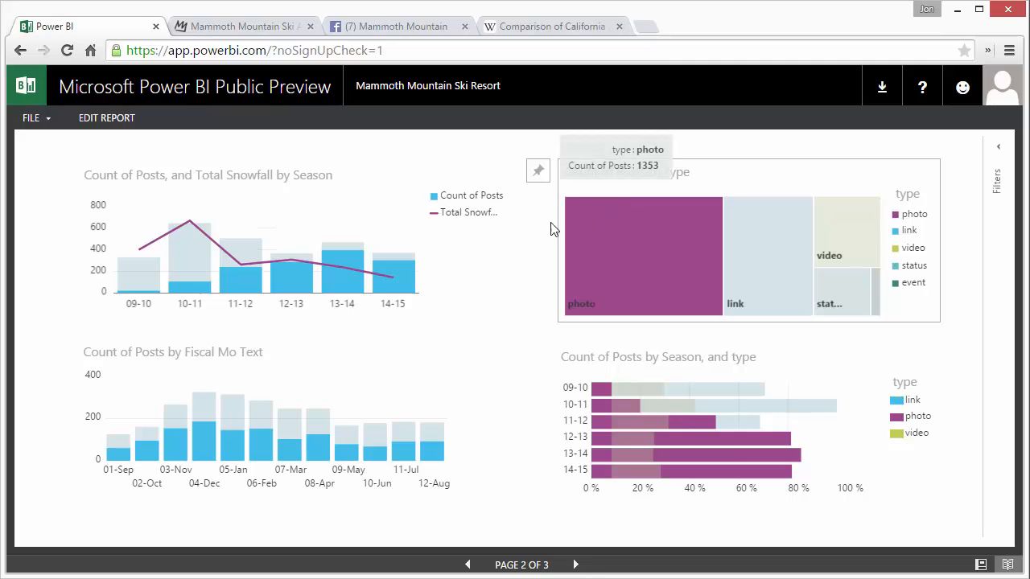
mouse_move(381, 512)
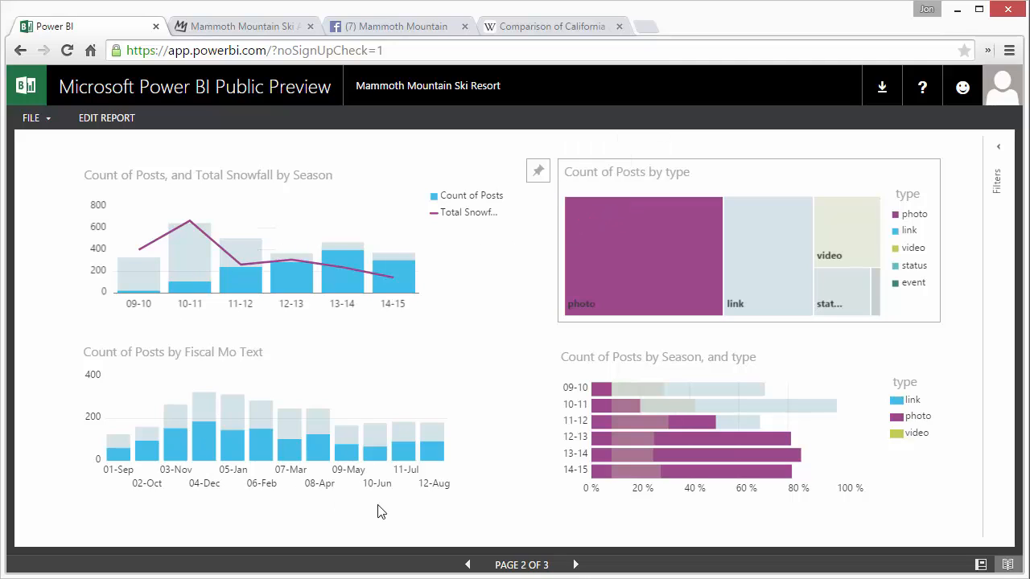
mouse_move(603, 236)
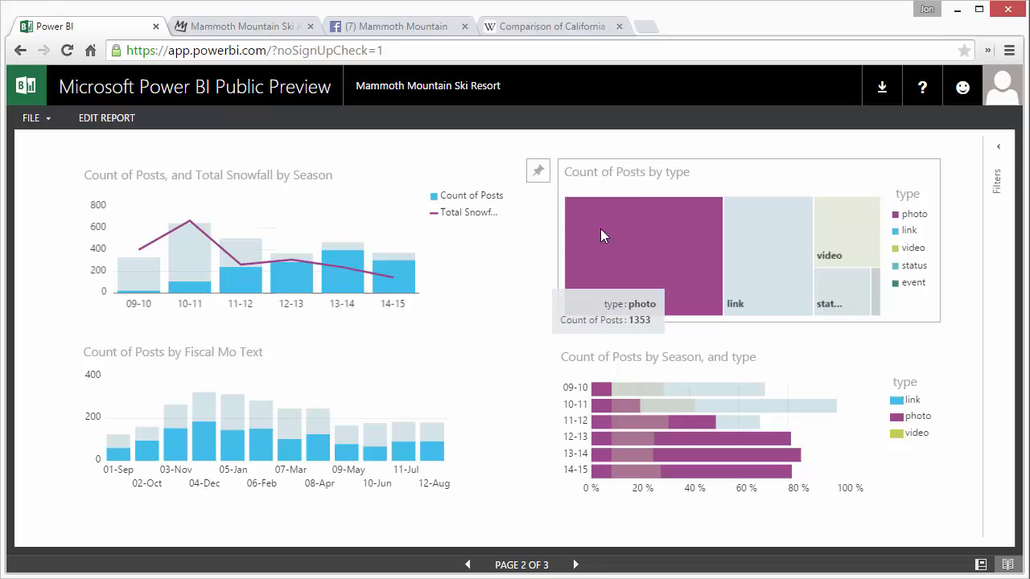
mouse_move(555, 310)
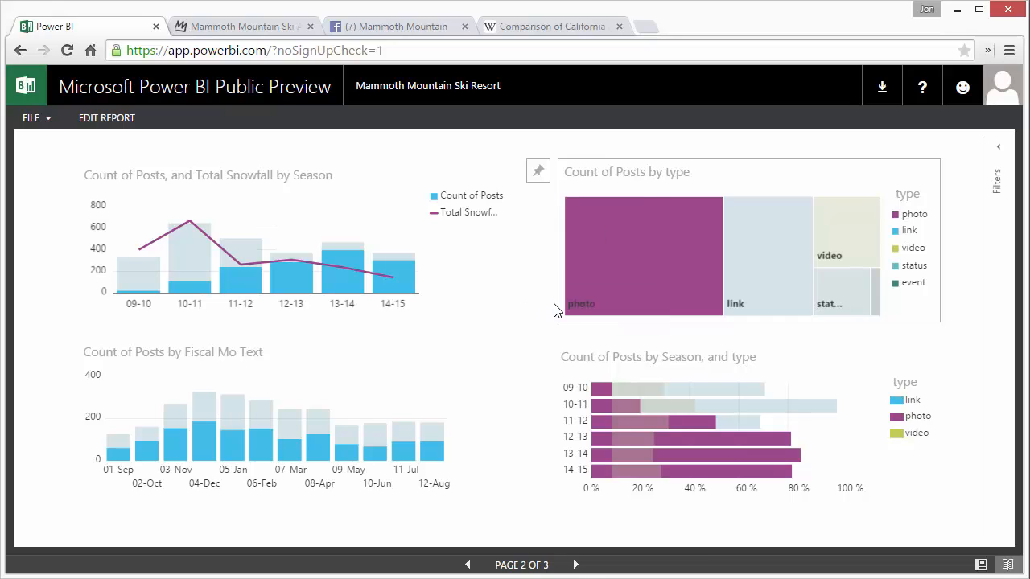
mouse_move(557, 287)
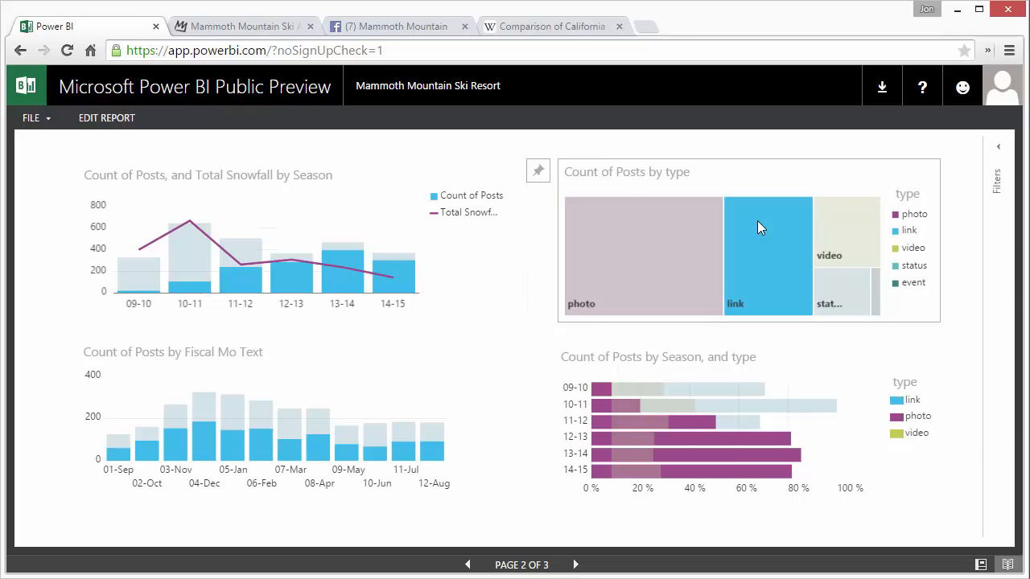
Review report page 2, then switch the report into editing mode
click(766, 255)
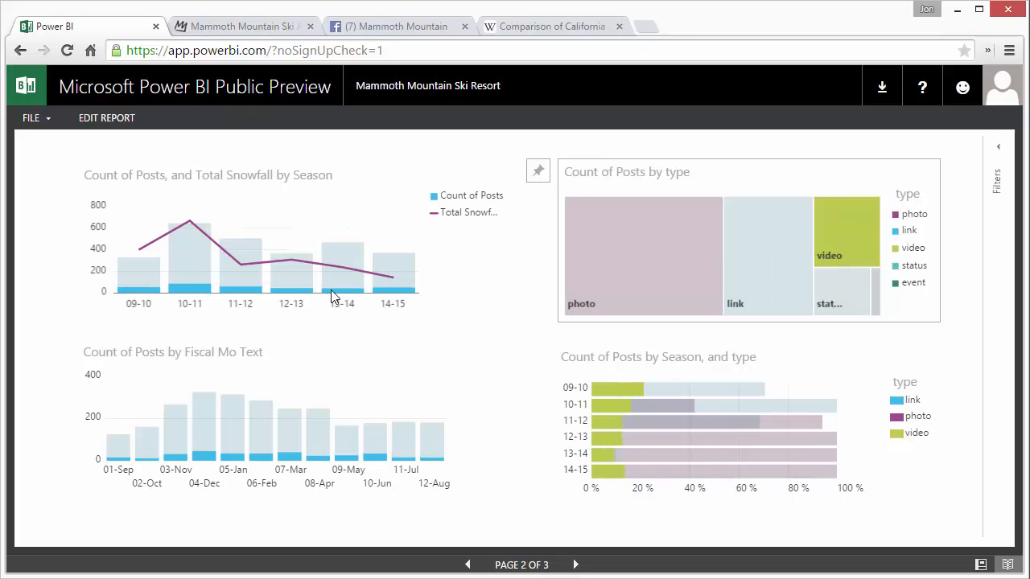
mouse_move(414, 371)
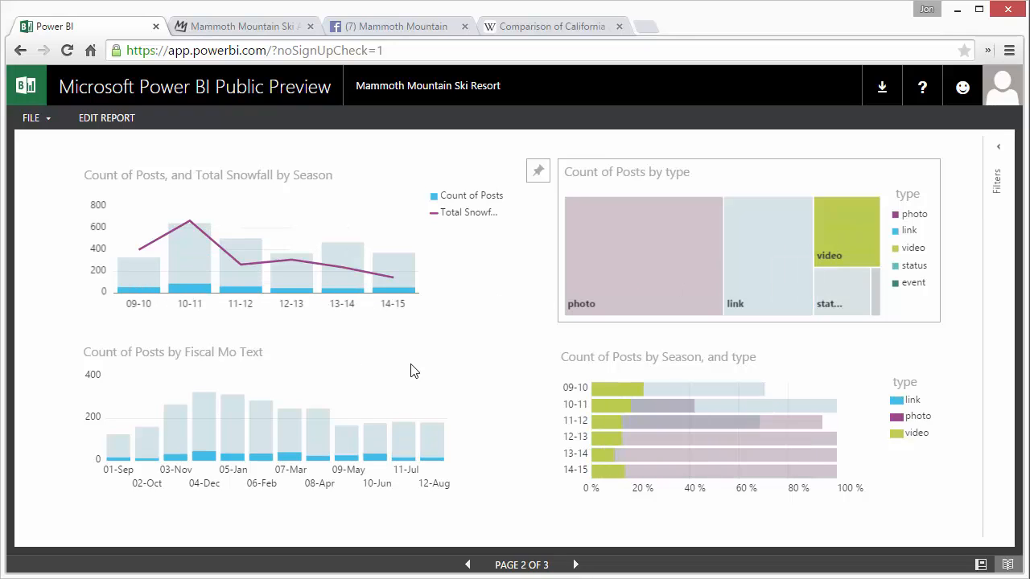
mouse_move(482, 334)
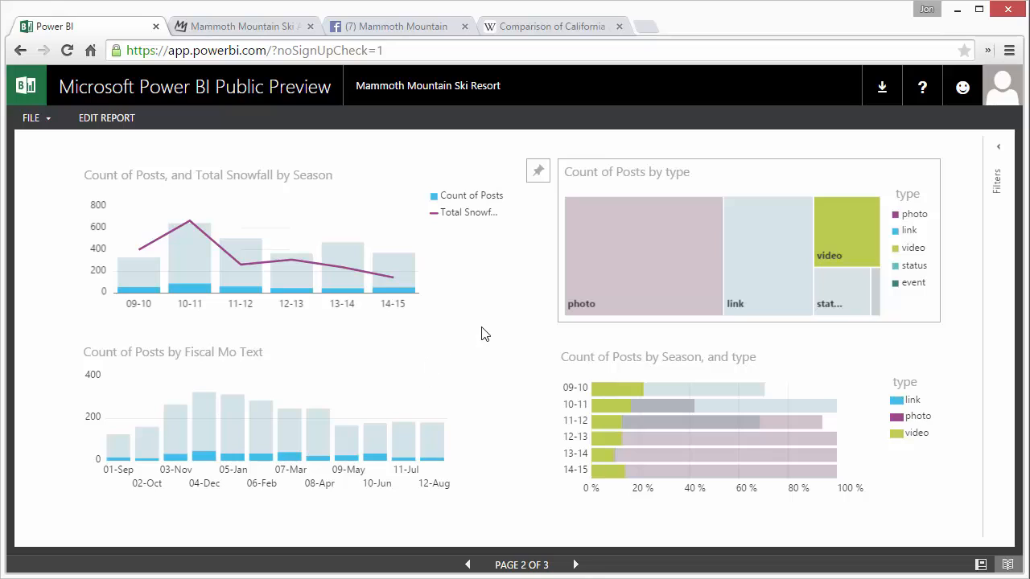
mouse_move(606, 234)
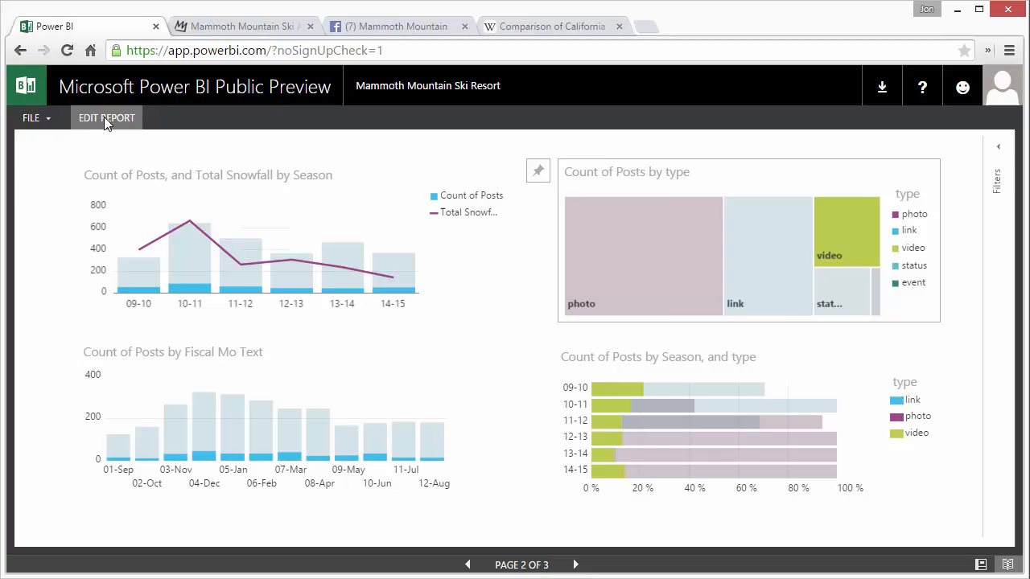
click(106, 117)
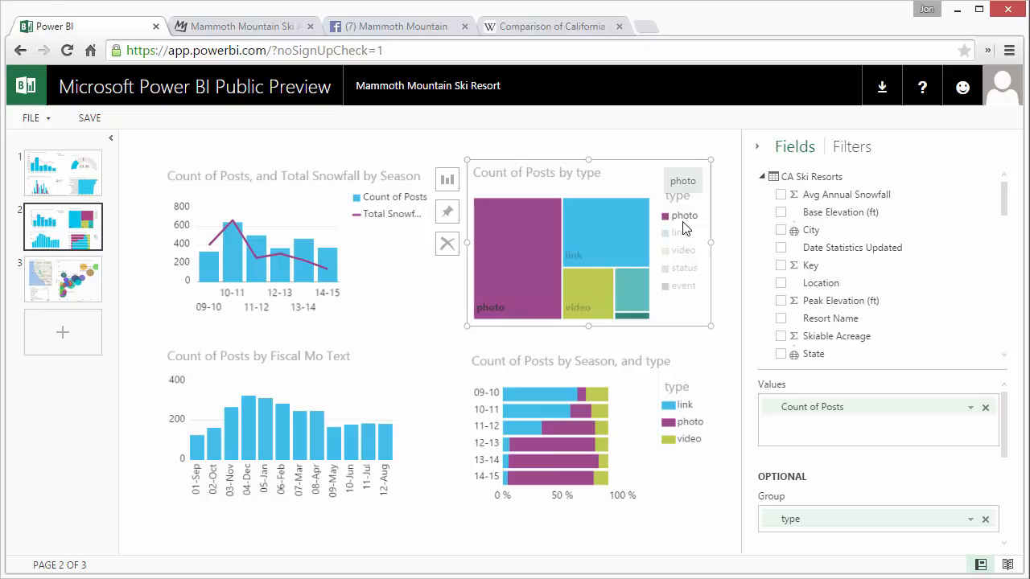
mouse_move(728, 226)
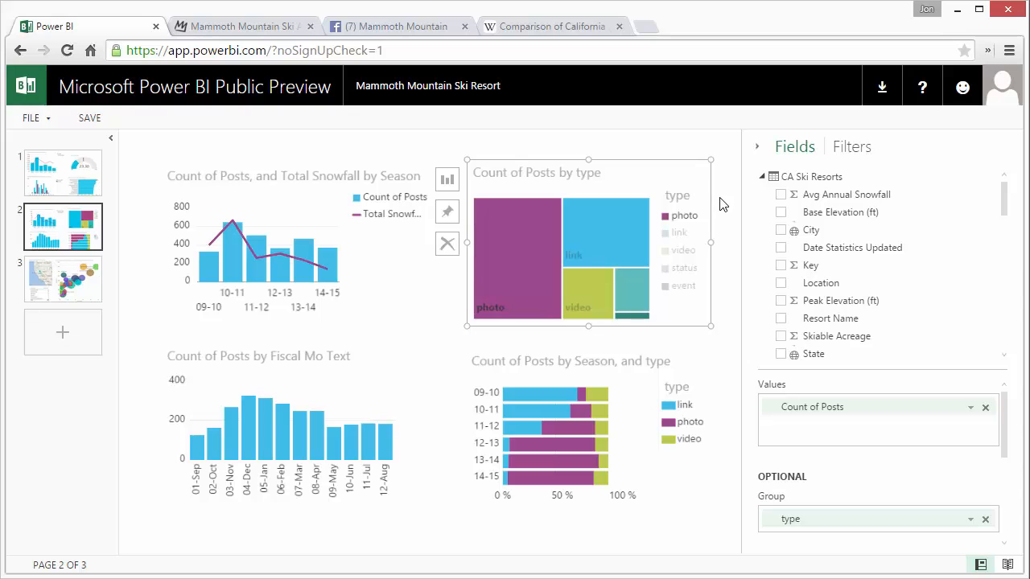
mouse_move(428, 86)
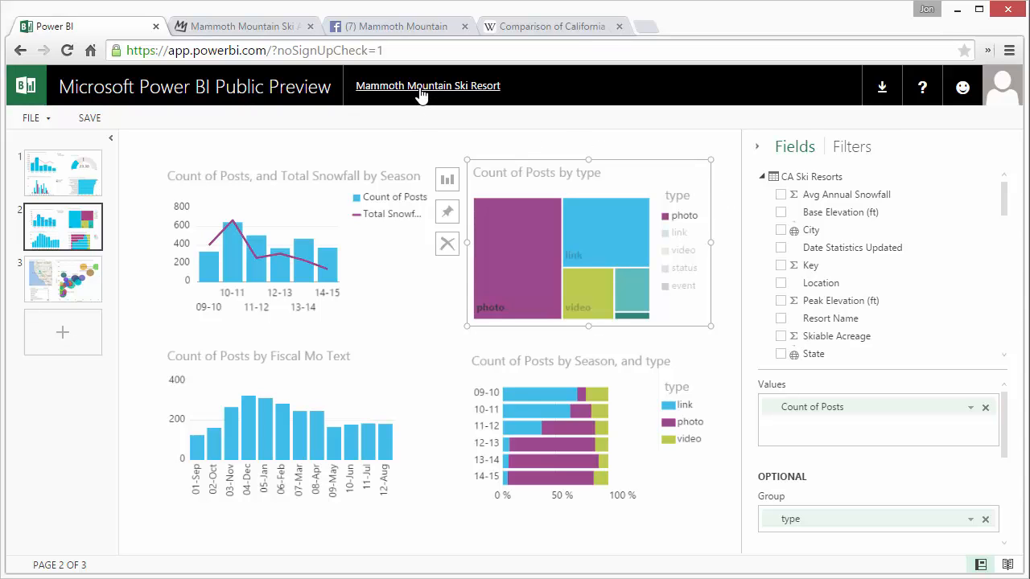
Return via the Mammoth Mountain Ski Resort header link
click(427, 86)
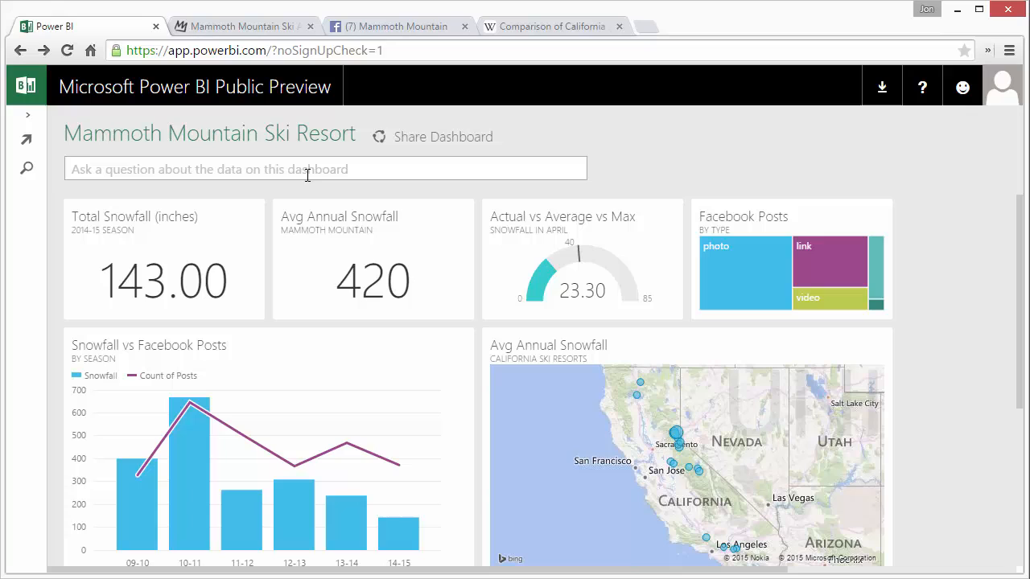
mouse_move(121, 176)
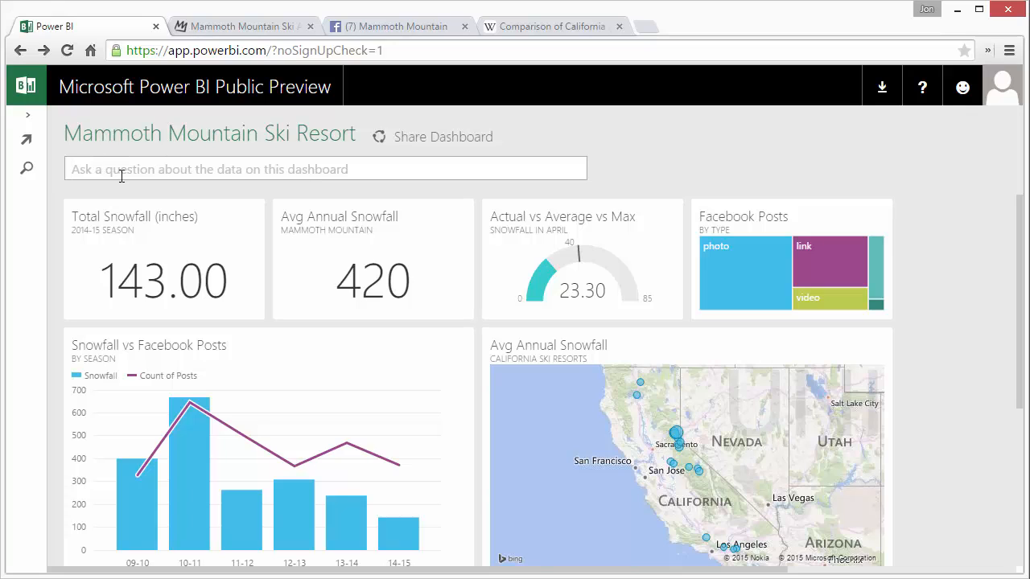
mouse_move(113, 199)
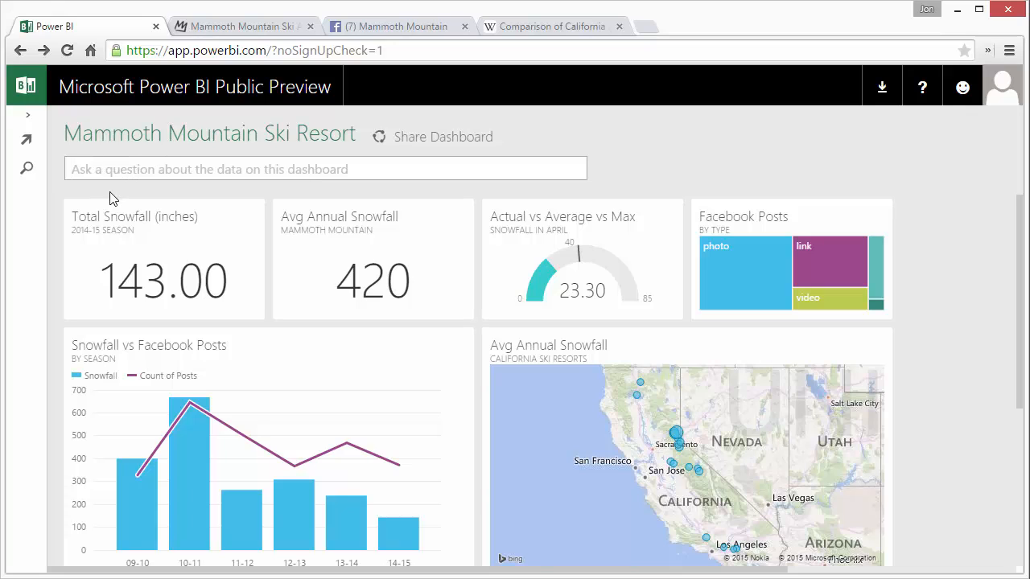
Ask Q&A 'total snowfall by season' to get a snowfall-per-season bar chart
text(tot)
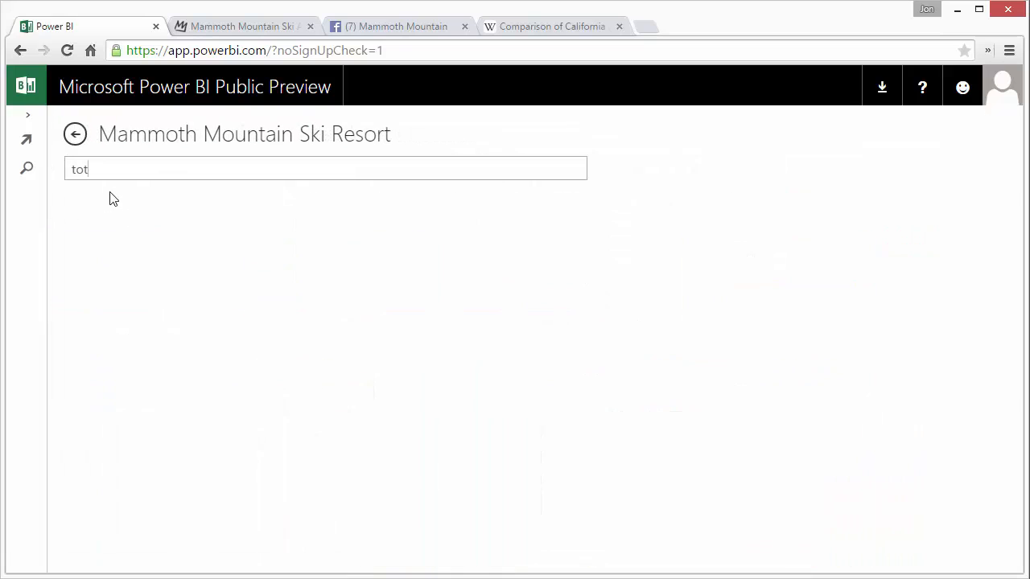
text(al snowfall)
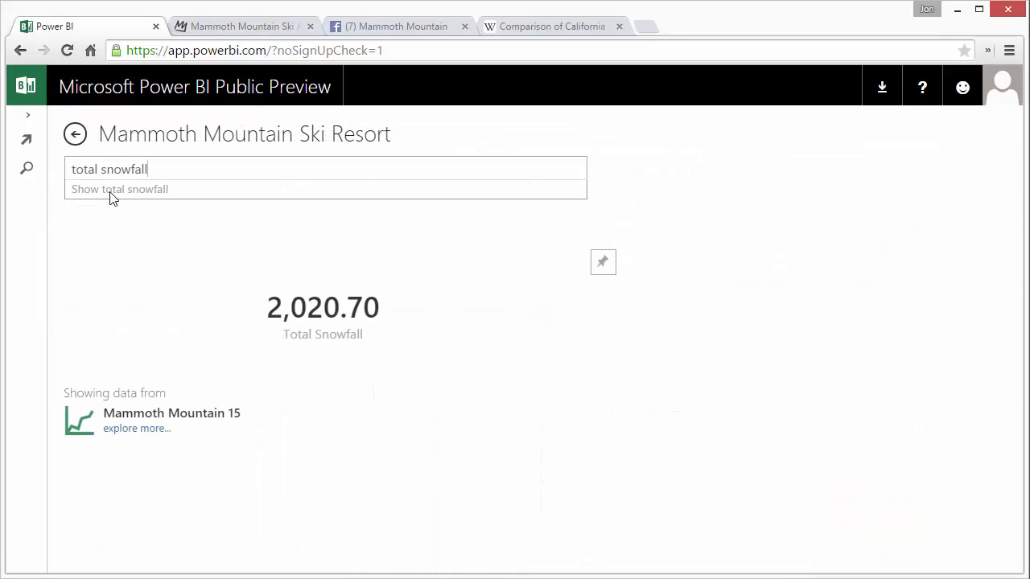
mouse_move(123, 220)
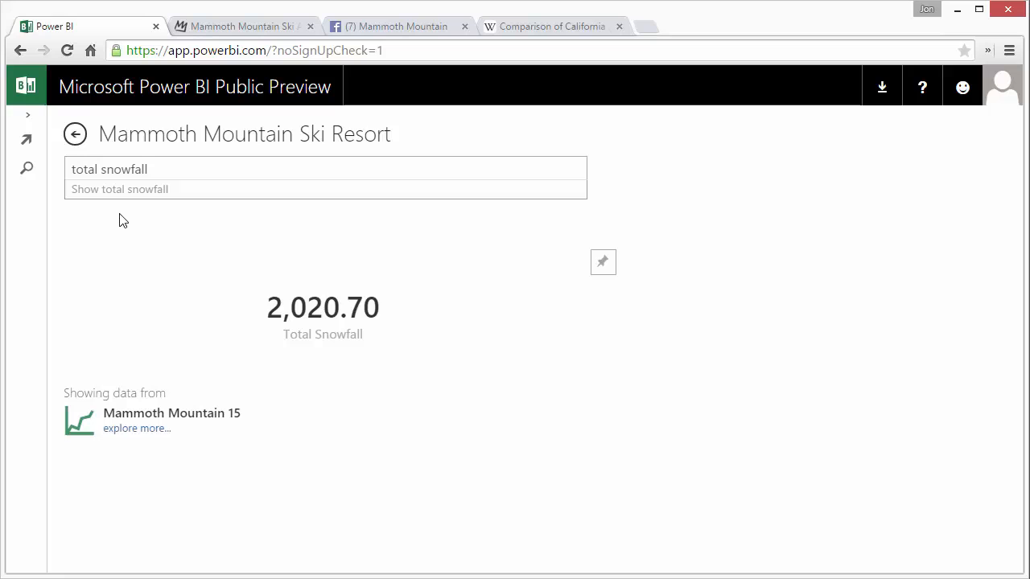
mouse_move(231, 292)
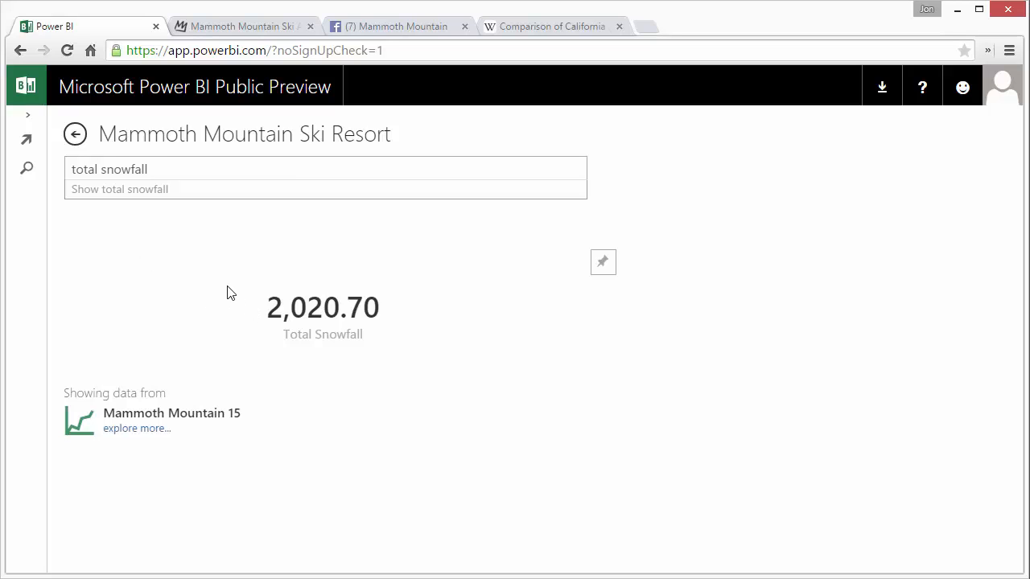
text(by season)
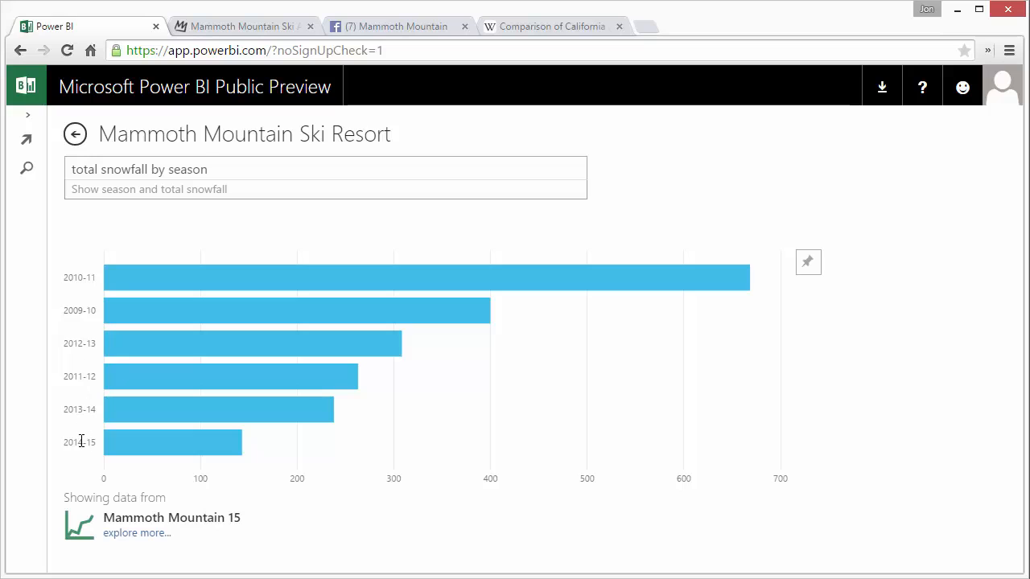
mouse_move(583, 260)
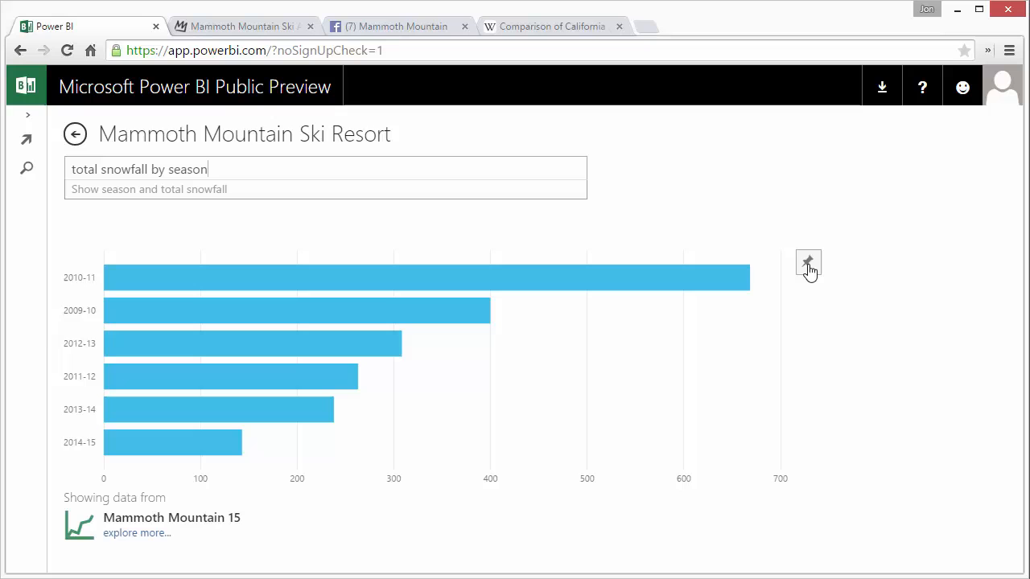
Pin the snowfall-by-season Q&A chart and go back to the dashboard
click(808, 263)
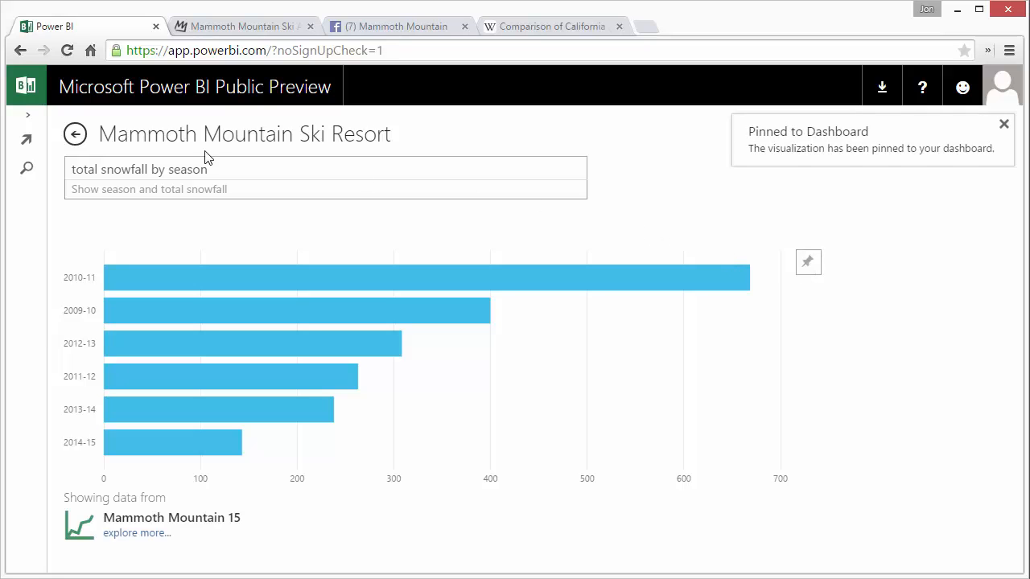
click(74, 134)
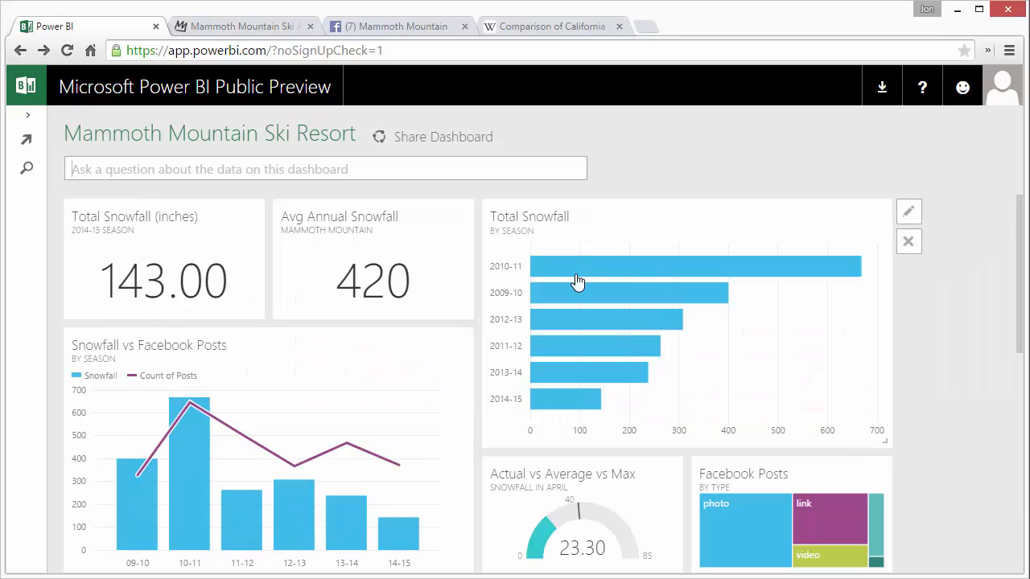
mouse_move(583, 250)
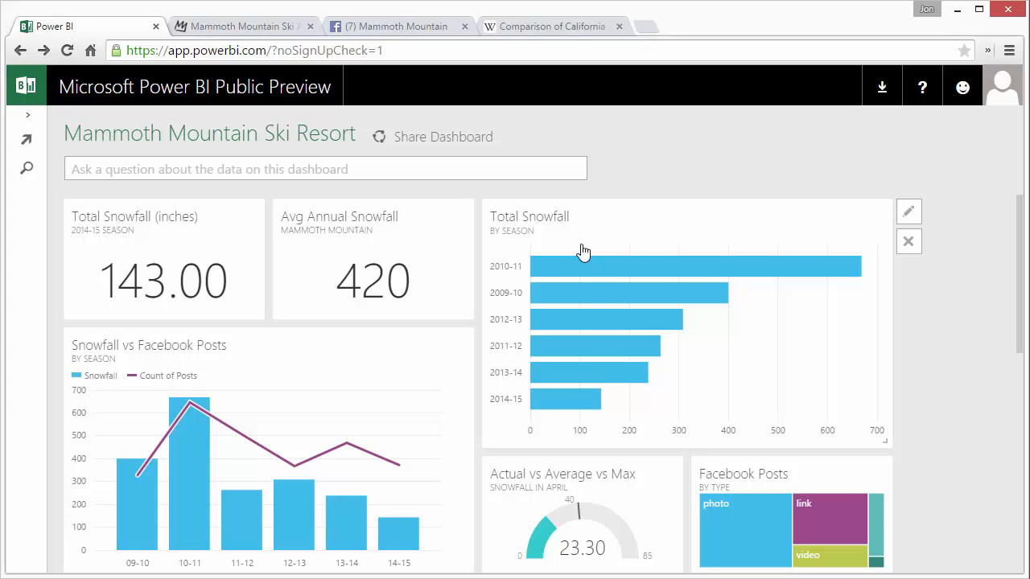
Preview dashboard sharing, then in Designer filter by Squaw Valley bubble and open queries
click(442, 137)
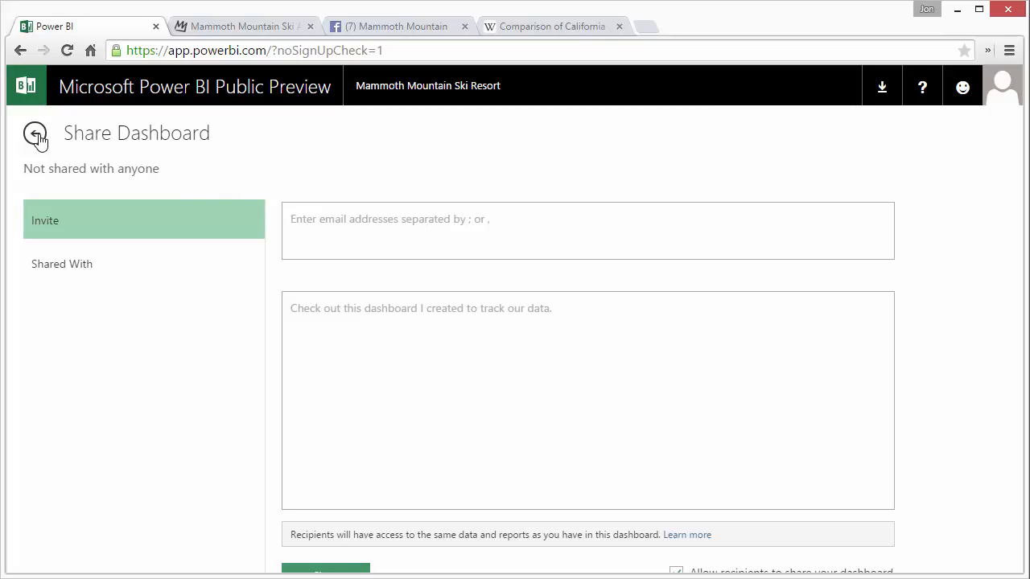
click(34, 132)
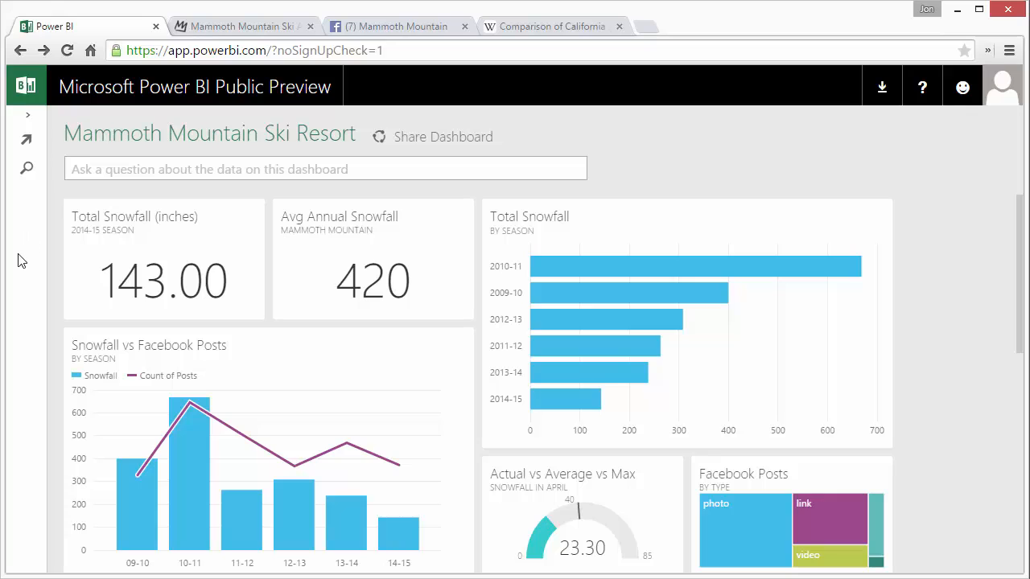
mouse_move(63, 229)
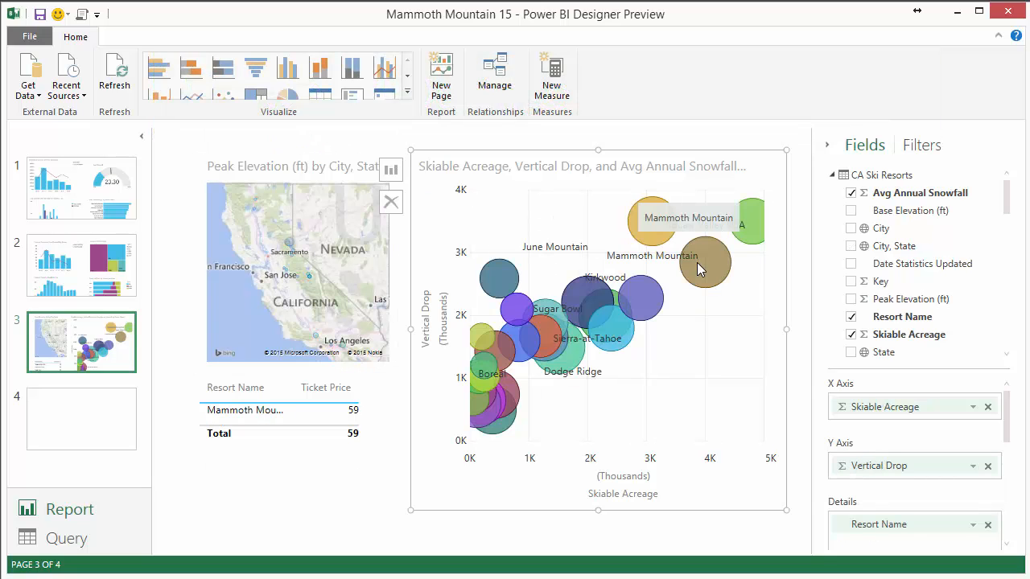
click(746, 221)
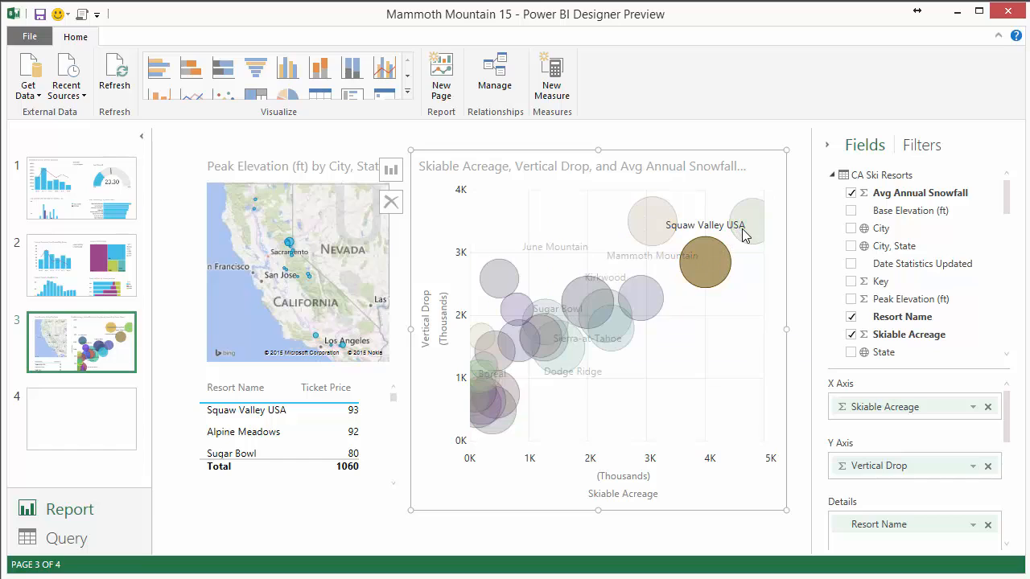
click(748, 221)
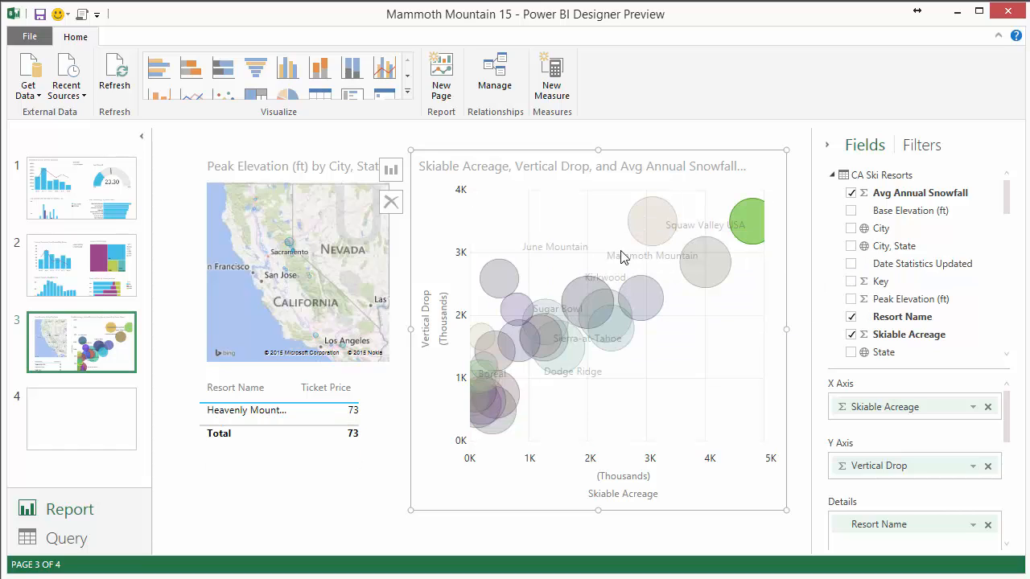
mouse_move(109, 508)
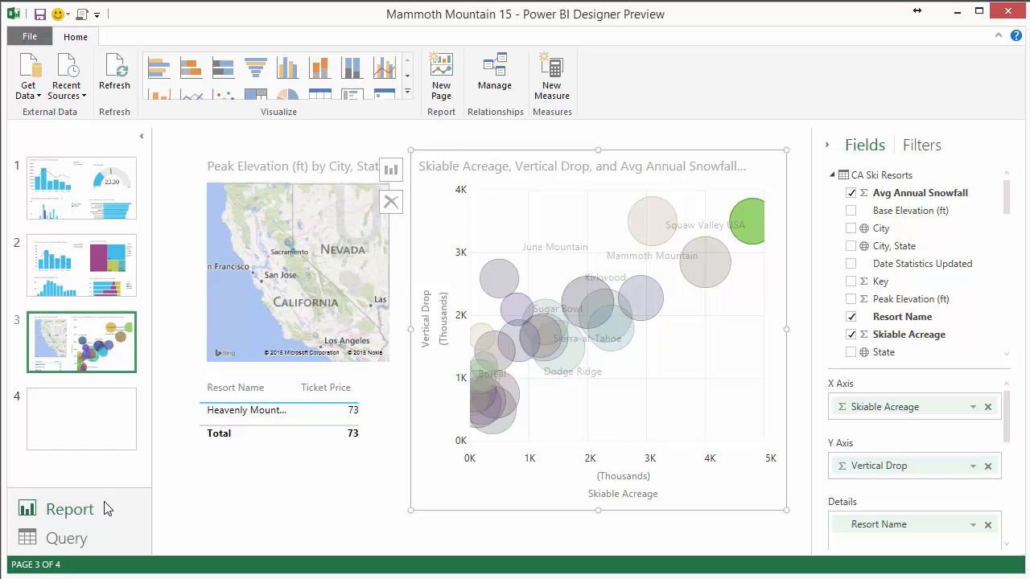
click(66, 537)
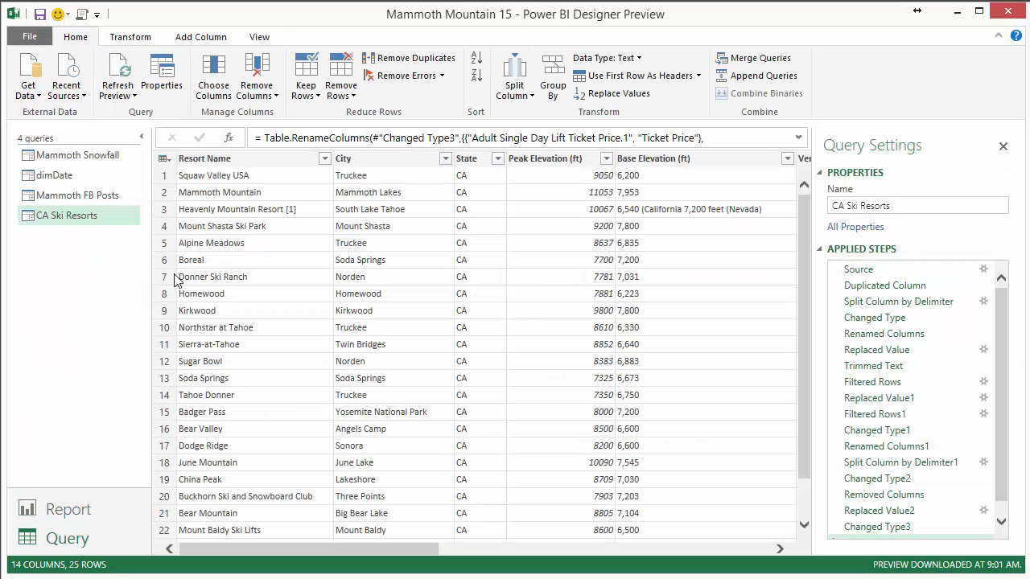
Browse the Mammoth Snowfall and dimDate query tables, ending on Mammoth FB Posts
click(78, 155)
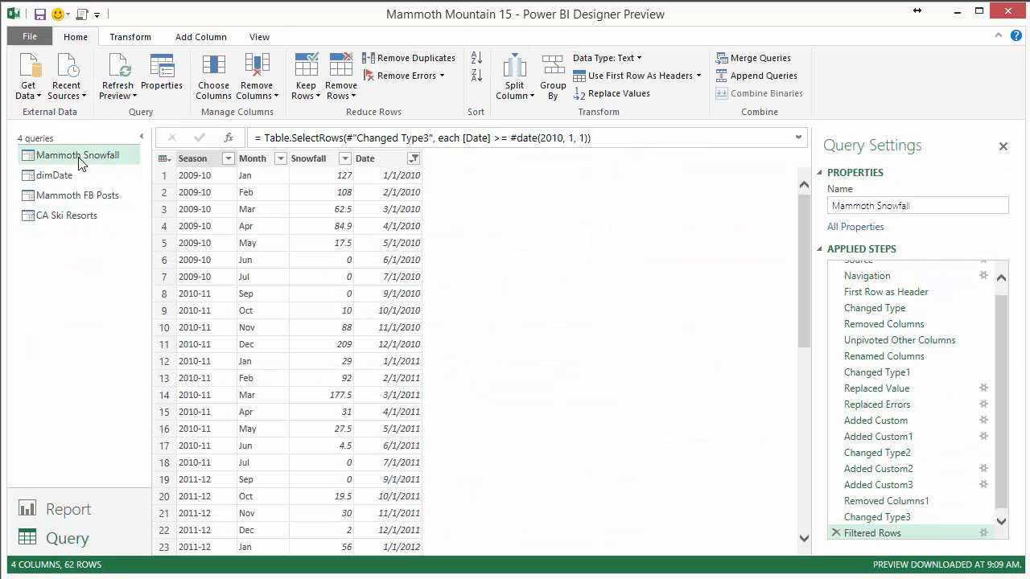
click(54, 174)
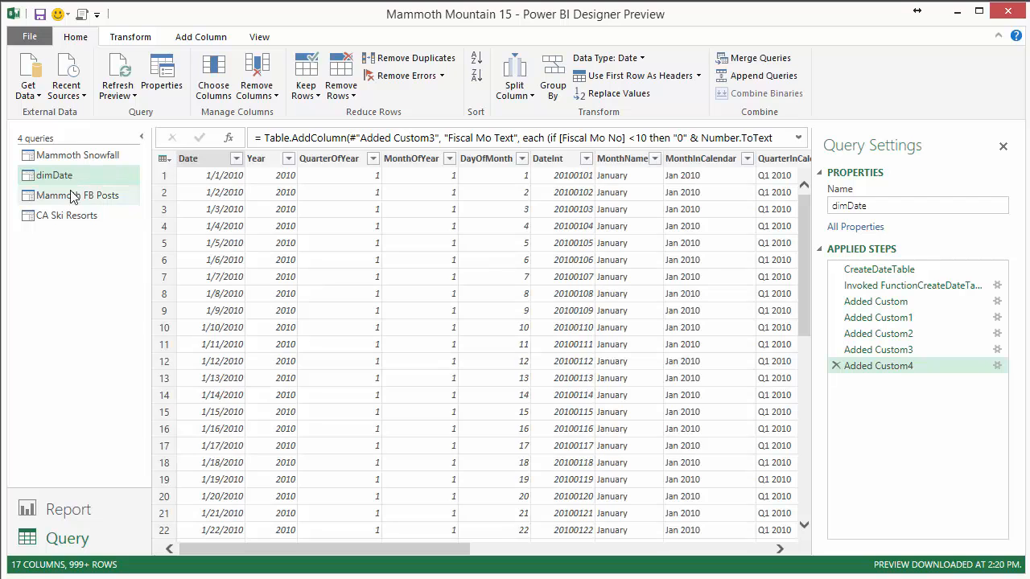
click(78, 195)
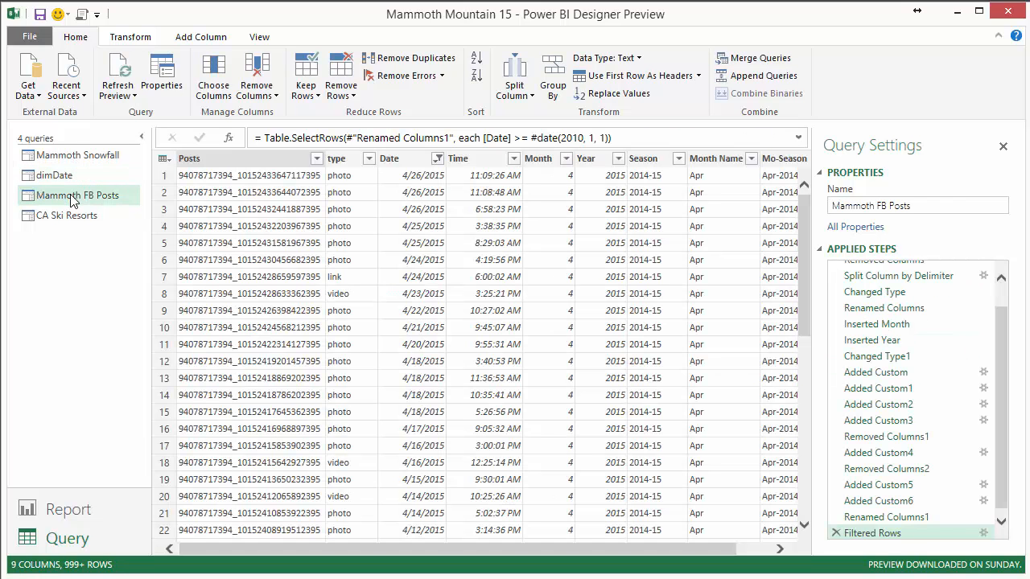